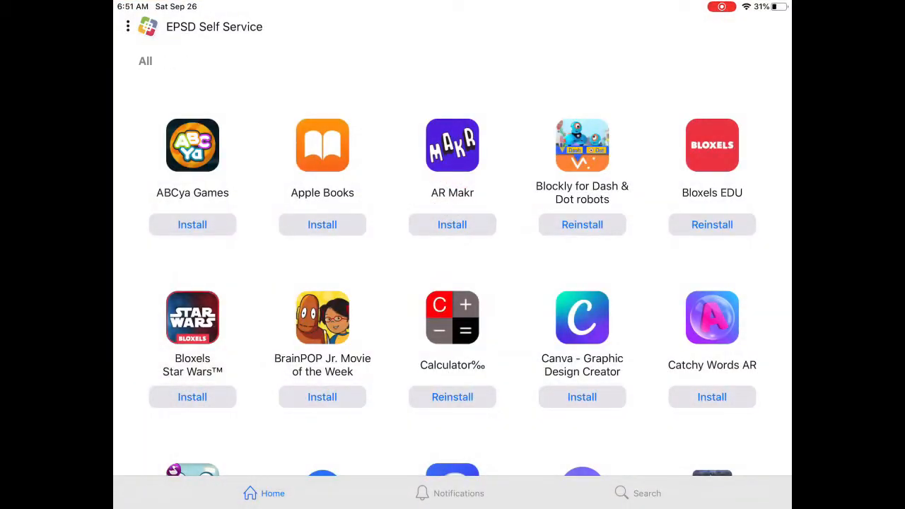
- Scroll the Self Service app catalogue before returning to Presentation 2 in Keynote
scroll("down", 3)
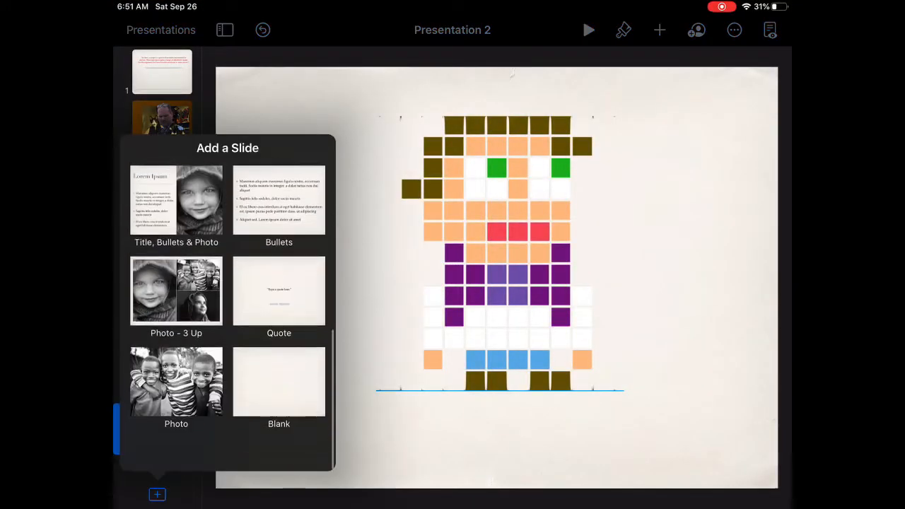
- Add a blank ninth slide and insert the Bloxels Mr Weimann screenshot from Recents
left_click(279, 382)
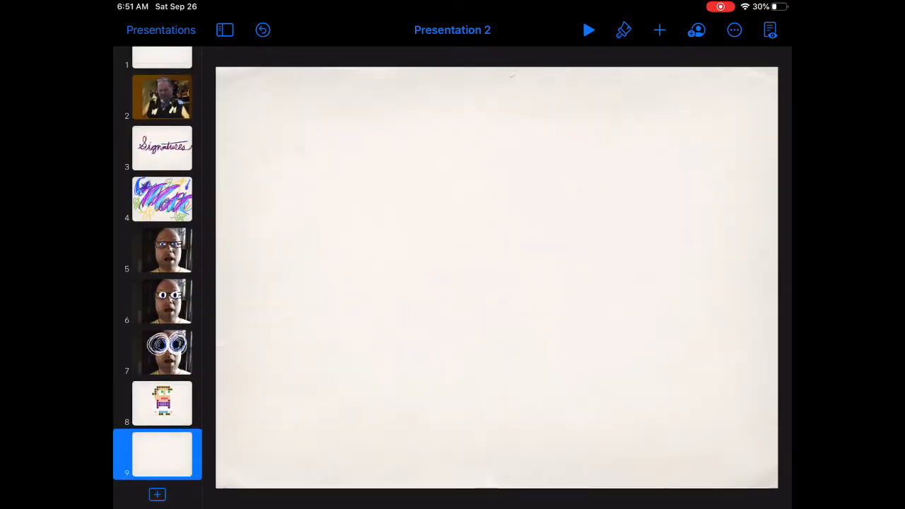
left_click(659, 30)
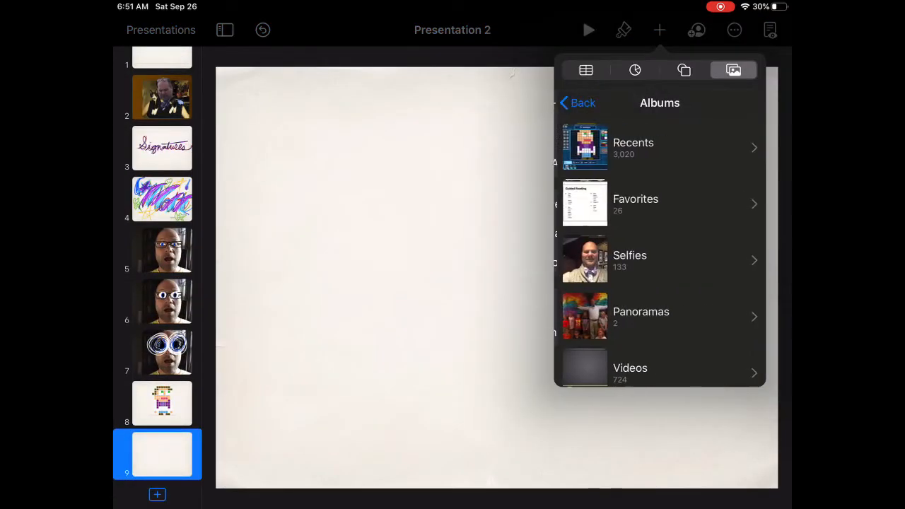
left_click(633, 146)
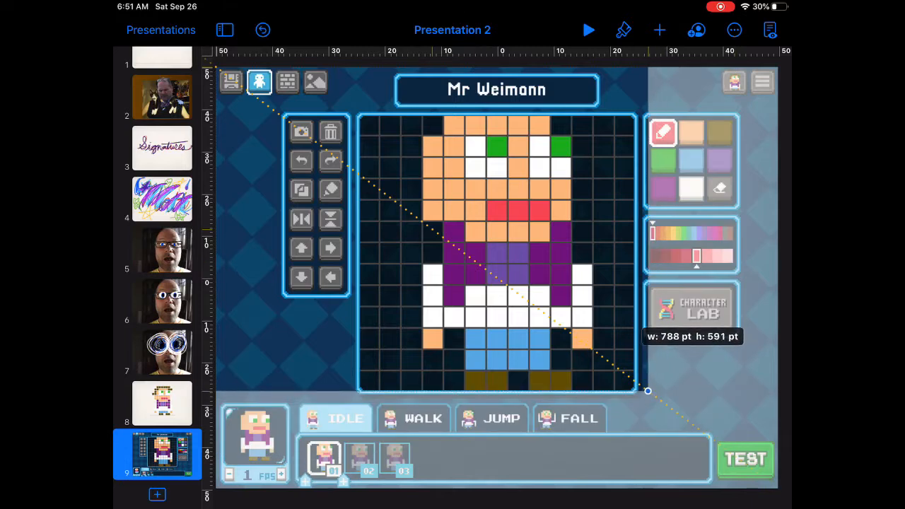
- Shrink the Bloxels screenshot to a smaller size on slide nine
left_click_drag(648, 390, 639, 385)
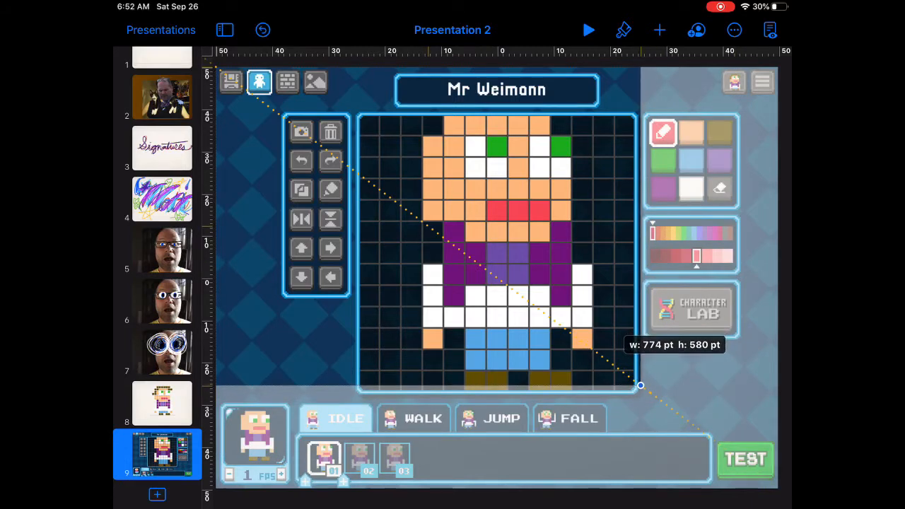
left_click_drag(639, 385, 634, 380)
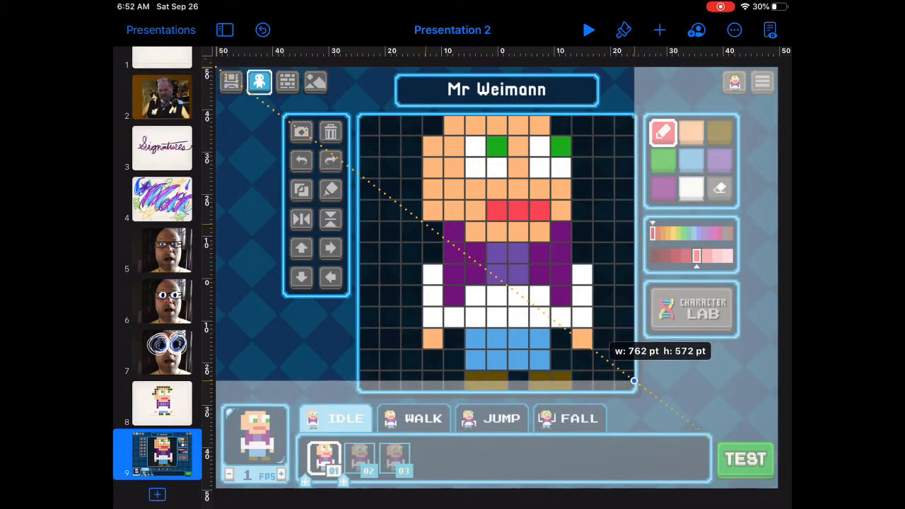
left_click_drag(634, 381, 617, 402)
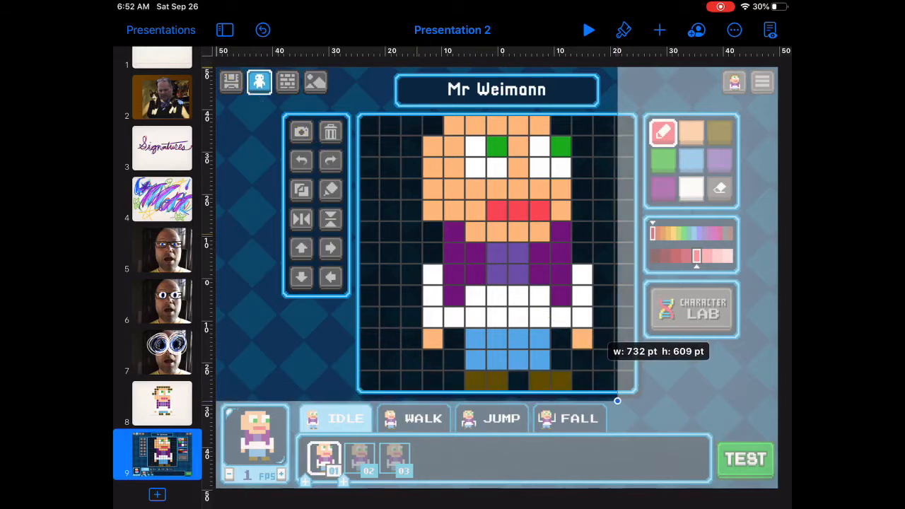
left_click_drag(617, 402, 628, 377)
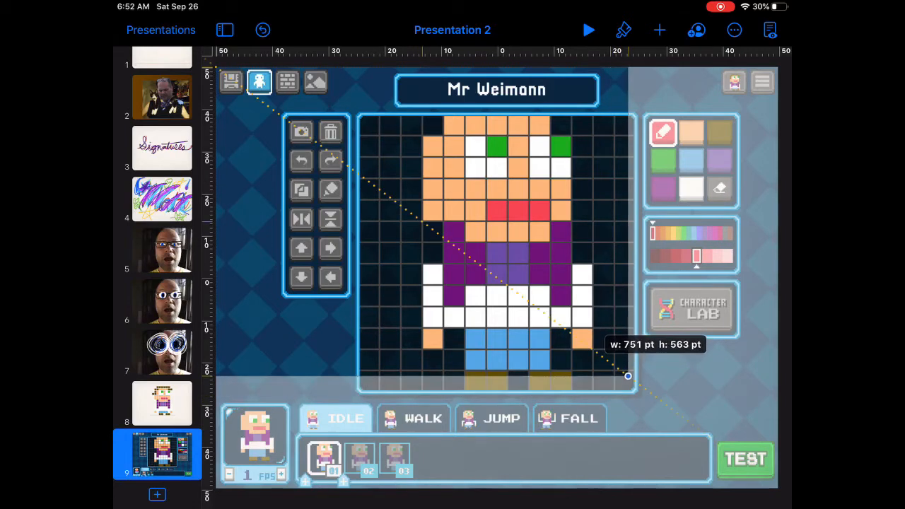
left_click_drag(628, 376, 612, 399)
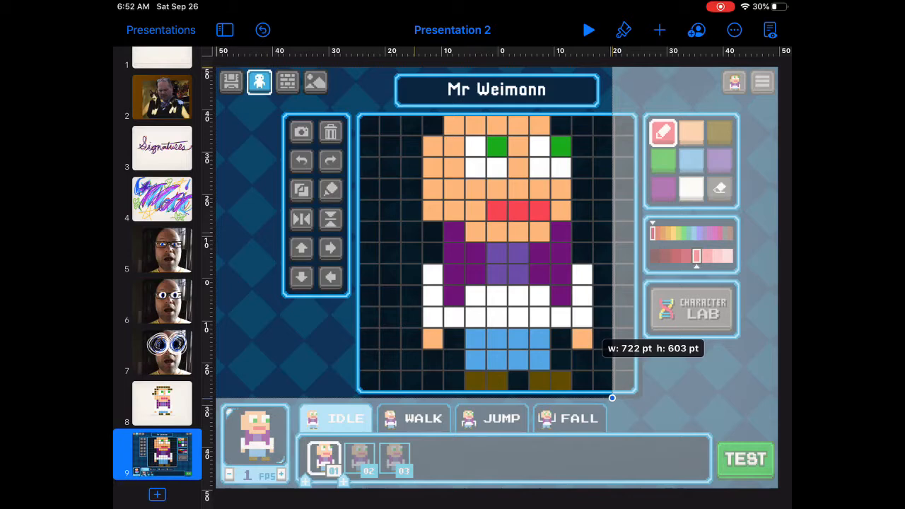
left_click_drag(612, 399, 360, 105)
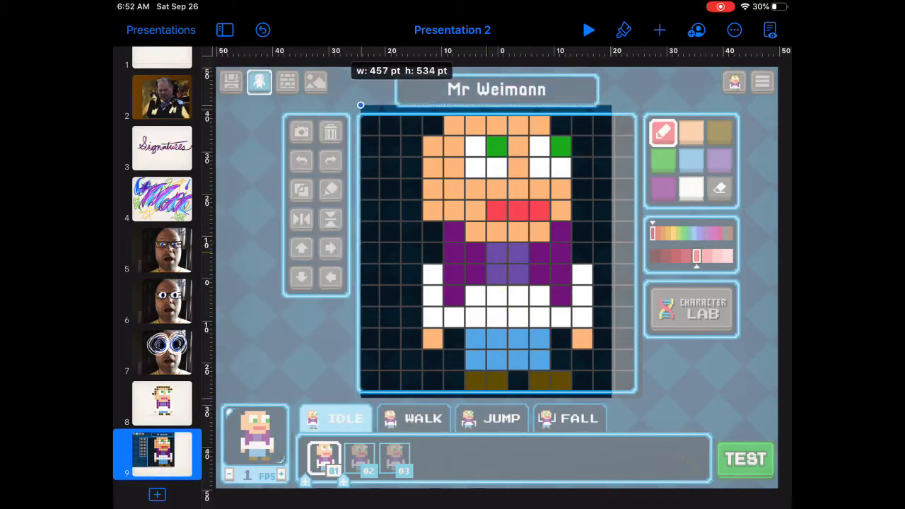
- Mask the screenshot down to just the Mr Weimann pixel character grid
left_click_drag(361, 104, 374, 116)
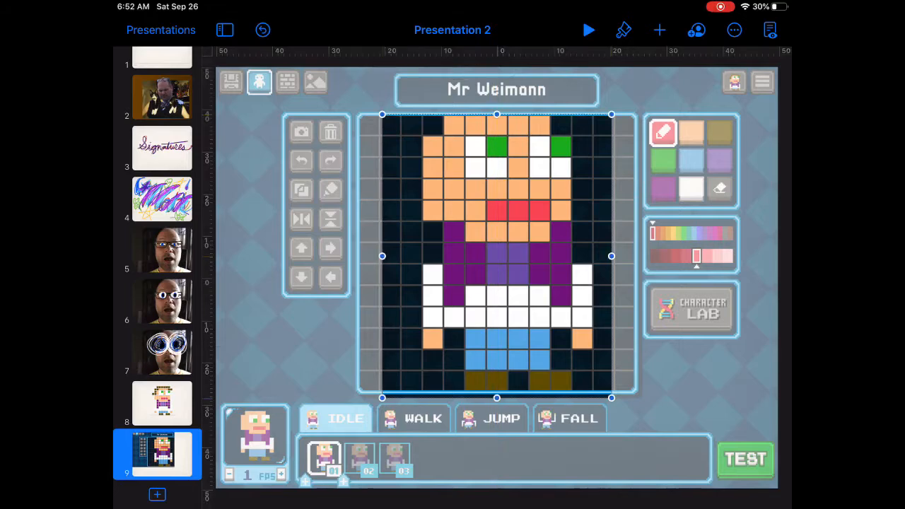
left_click_drag(498, 399, 498, 391)
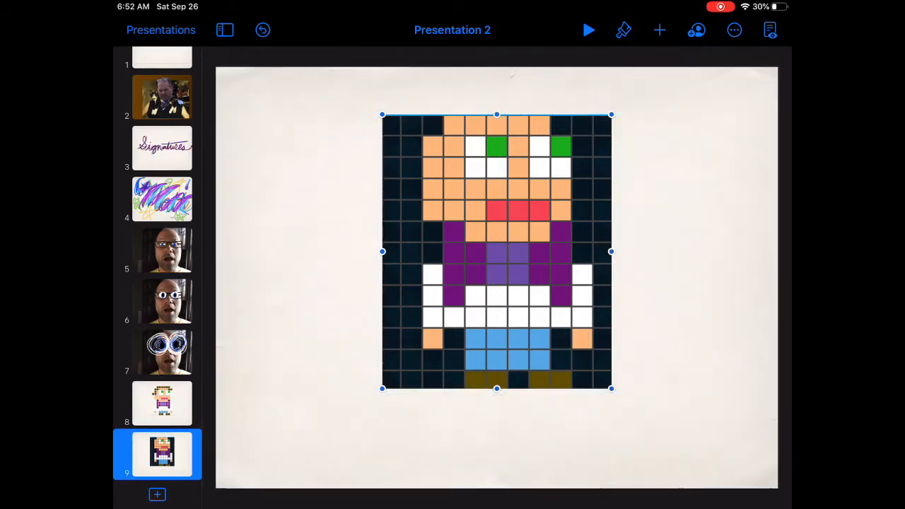
- Remove the character's background with Instant Alpha, paste it onto the Tuesday Morning Meeting slide and crop its edges
left_click(622, 29)
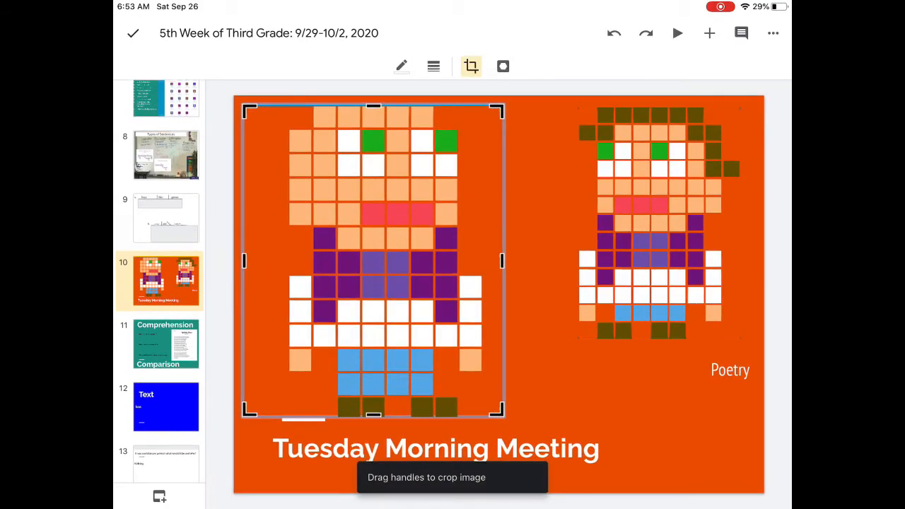
left_click_drag(502, 262, 512, 262)
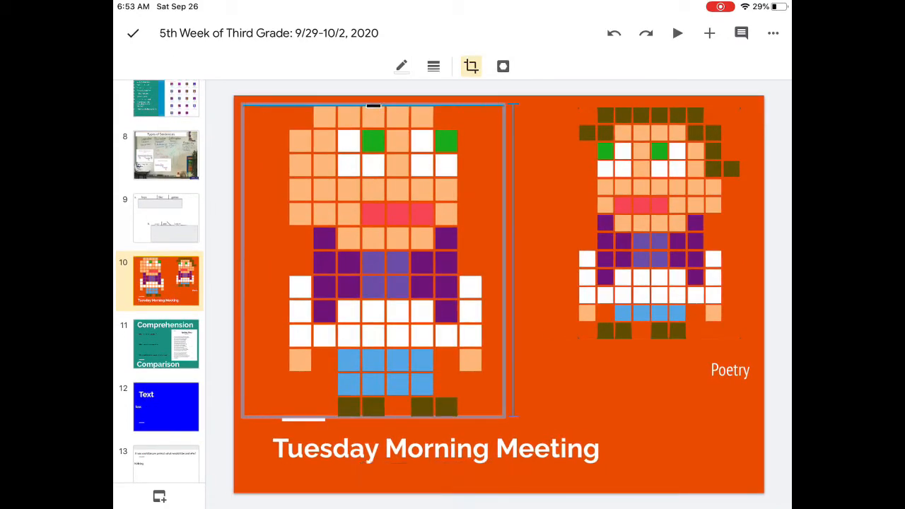
left_click(373, 261)
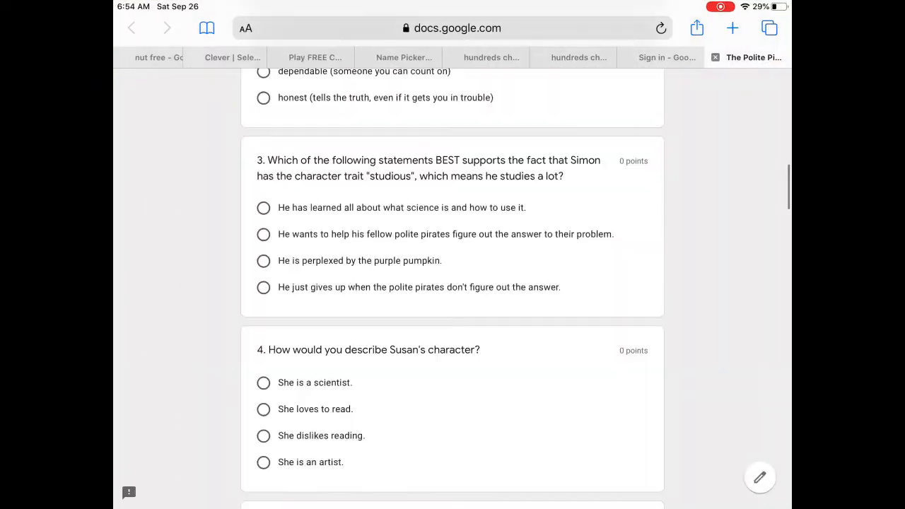
- Search Google Images for 'jungle' photos, then for 'pirate hat' pictures
left_click(452, 29)
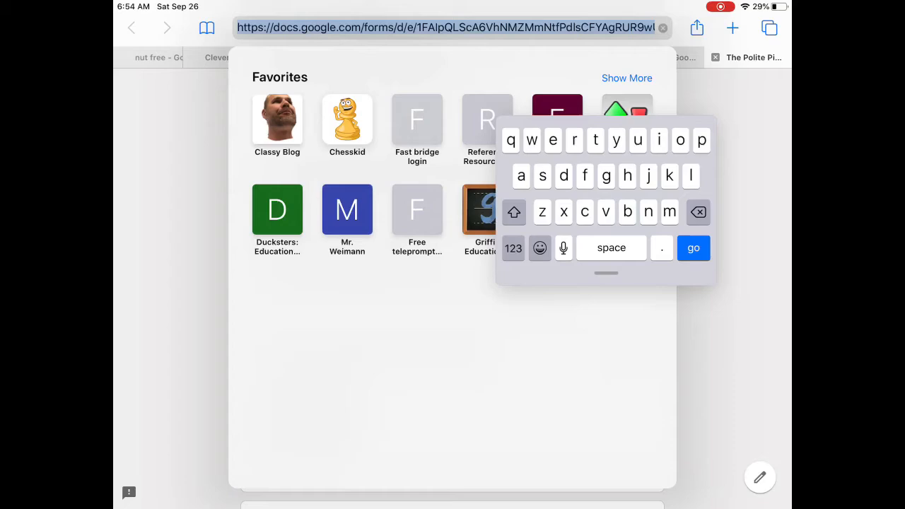
type("jungle")
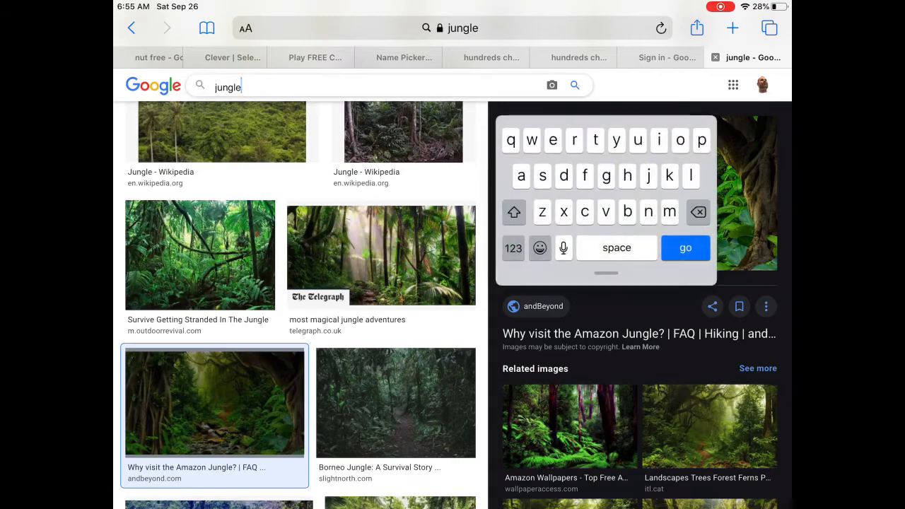
type("pi")
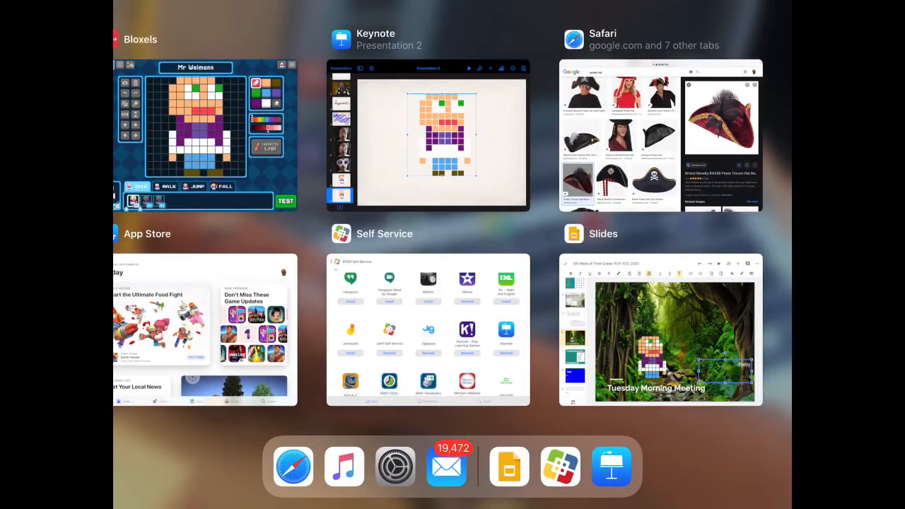
- Paste the pirate hat onto a new blank Keynote slide and make its white background transparent
left_click(428, 134)
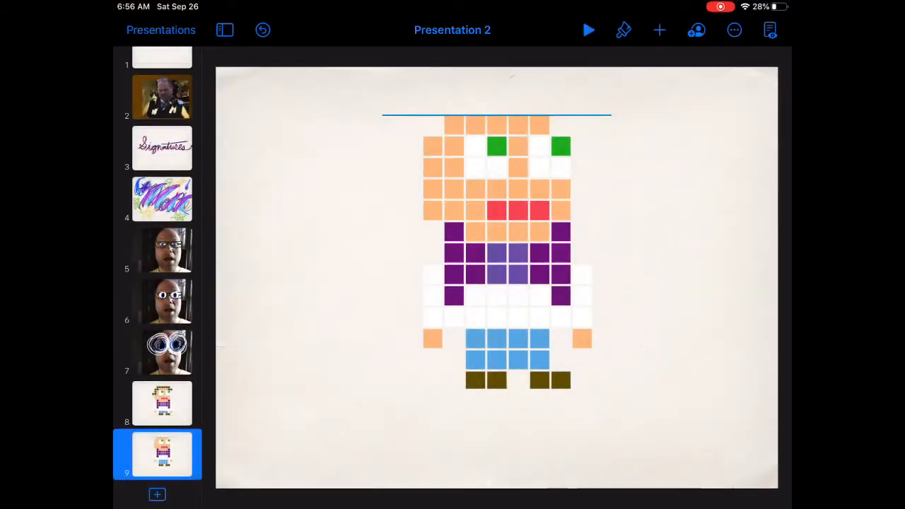
left_click(156, 495)
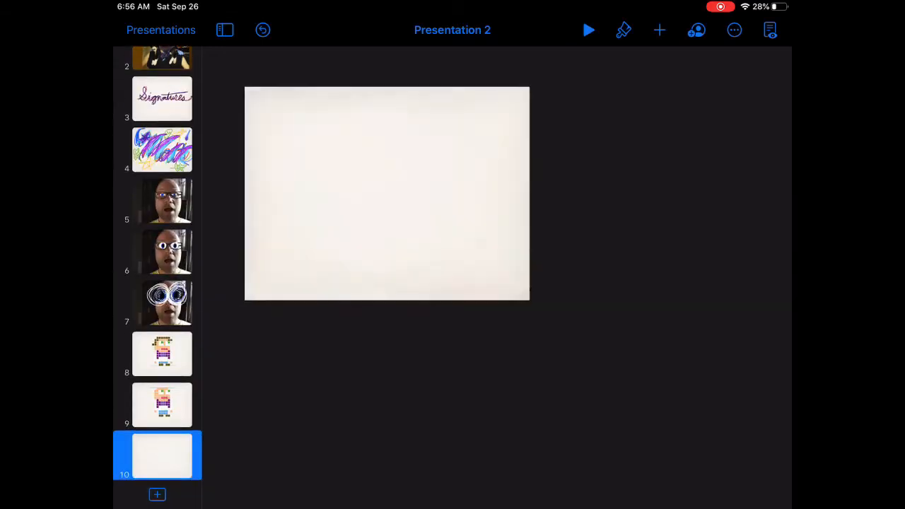
left_click(659, 30)
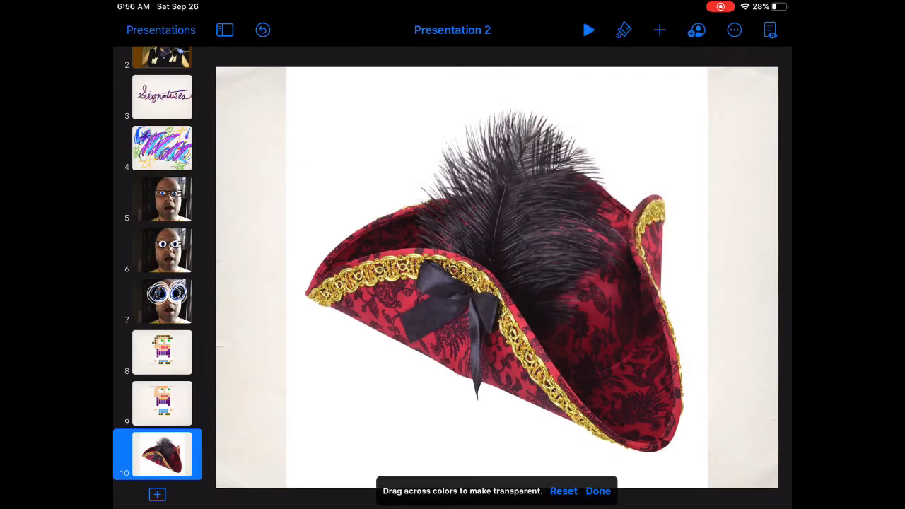
left_click(597, 491)
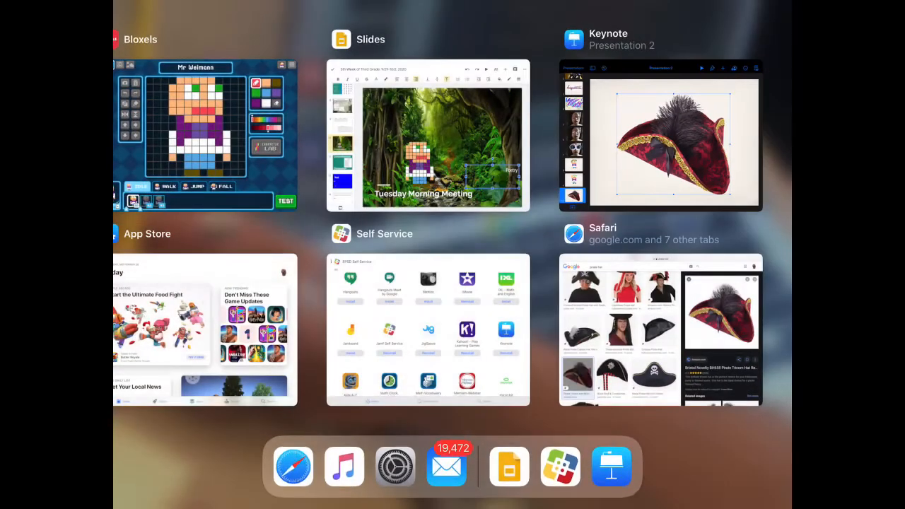
- Paste the background-free pirate hat onto the character in the Tuesday Morning Meeting slide
left_click(427, 134)
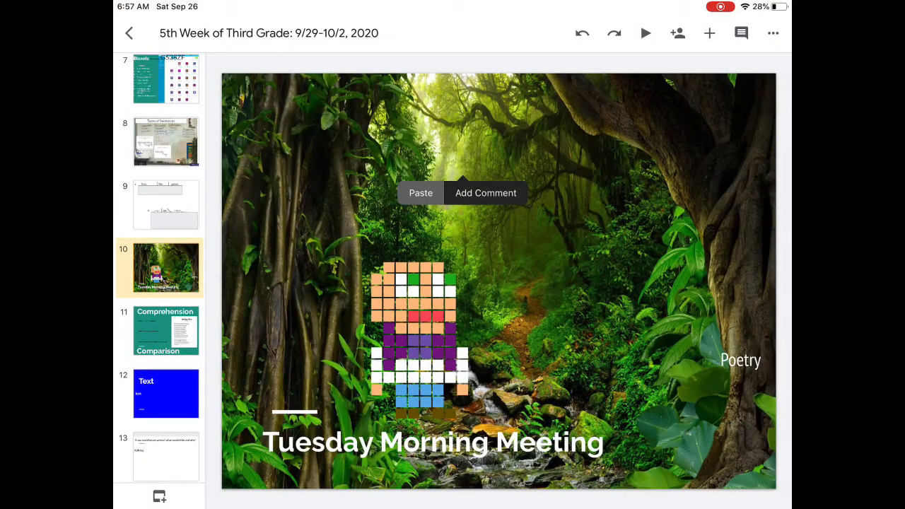
left_click(422, 193)
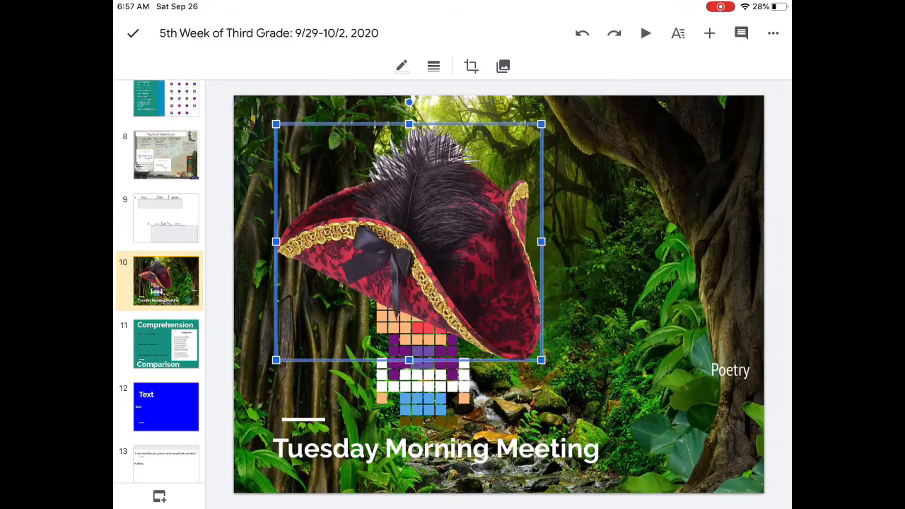